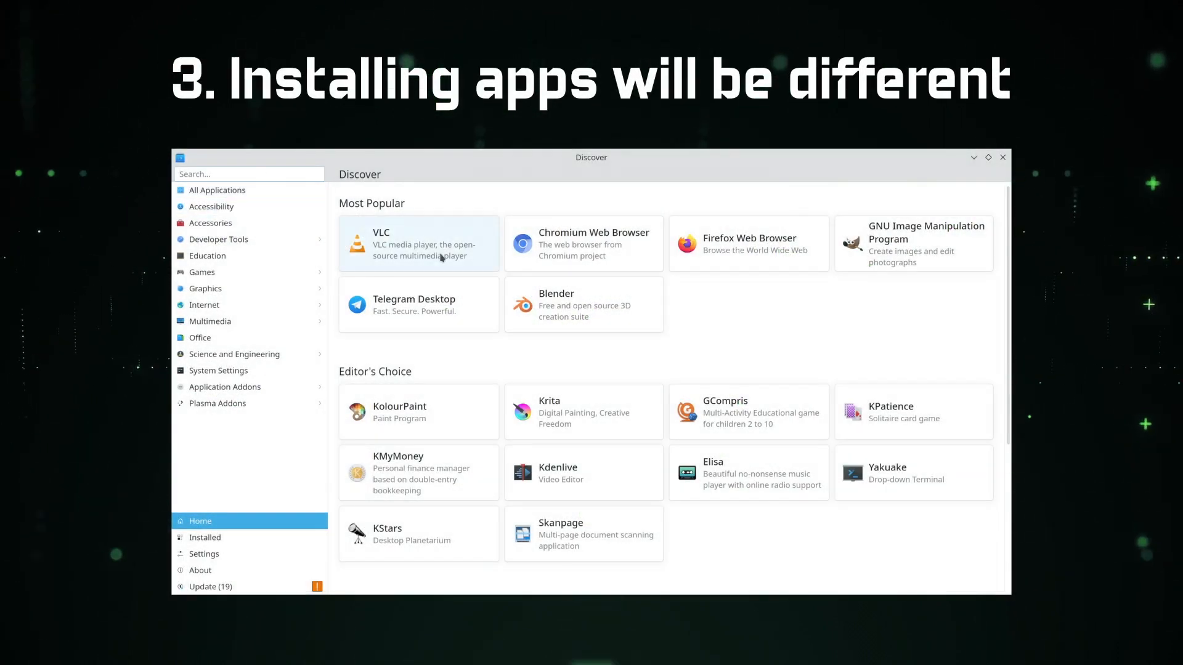
Step: View the VLC application's details page in Discover from the Most Popular list
left_click(417, 243)
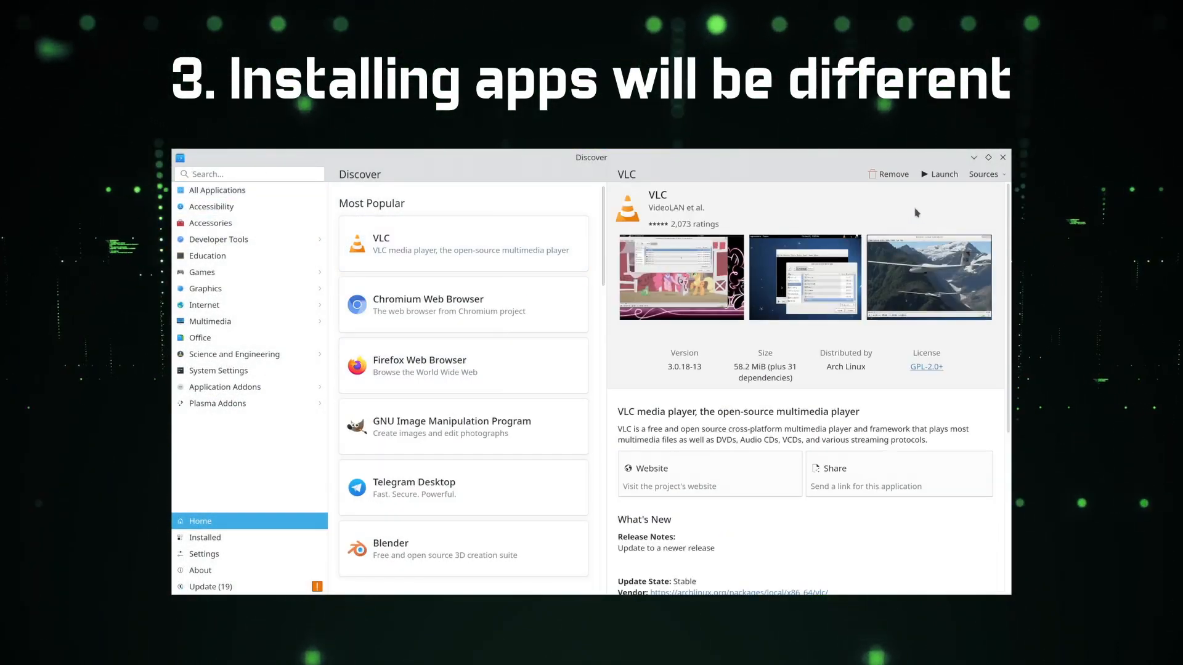
left_click(985, 174)
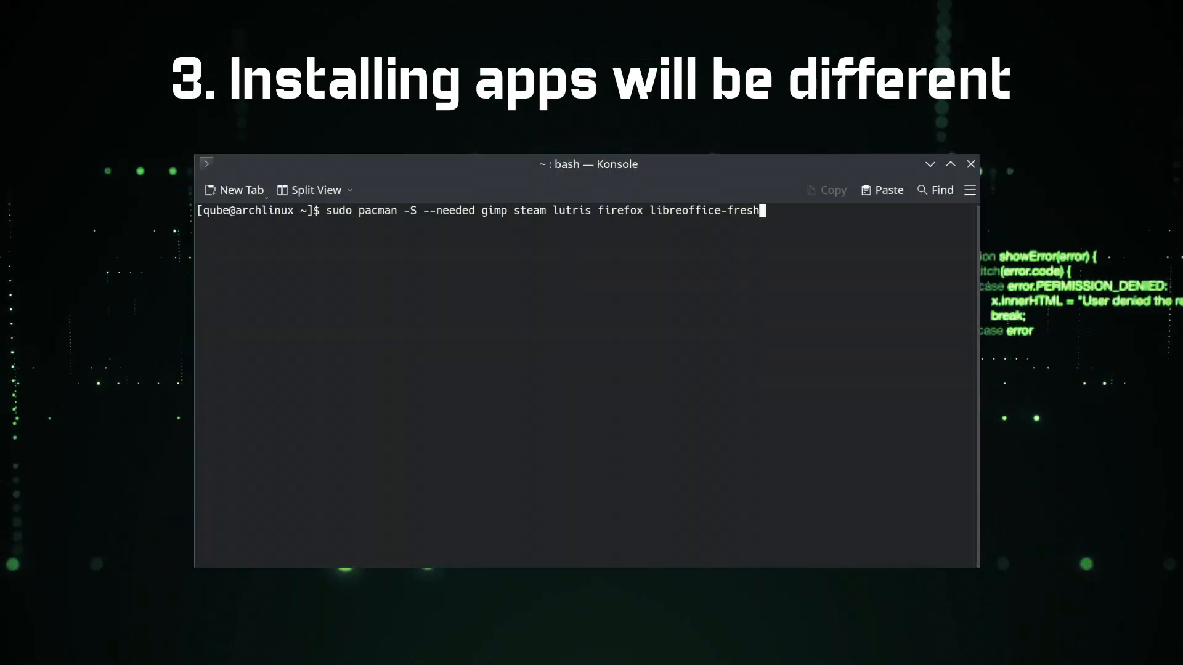
Step: Append wine-staging, wine-mono, wine-gecko, gwenview and spectacle to the sudo pacman -S --needed command
type("wine")
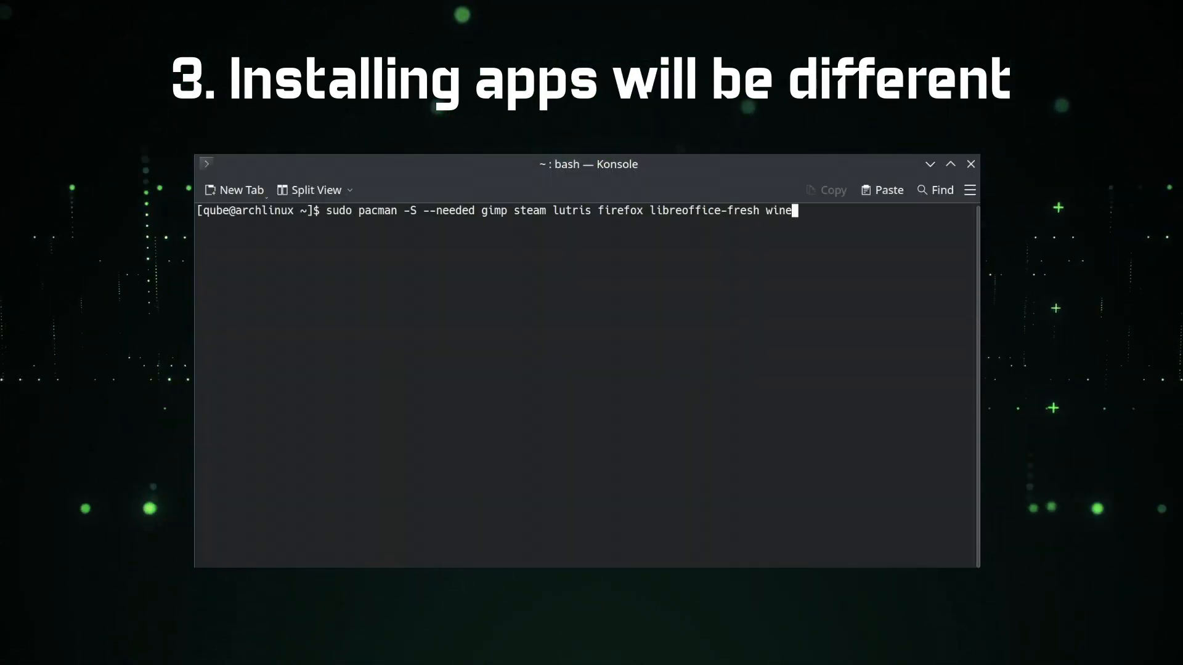
type("-staging")
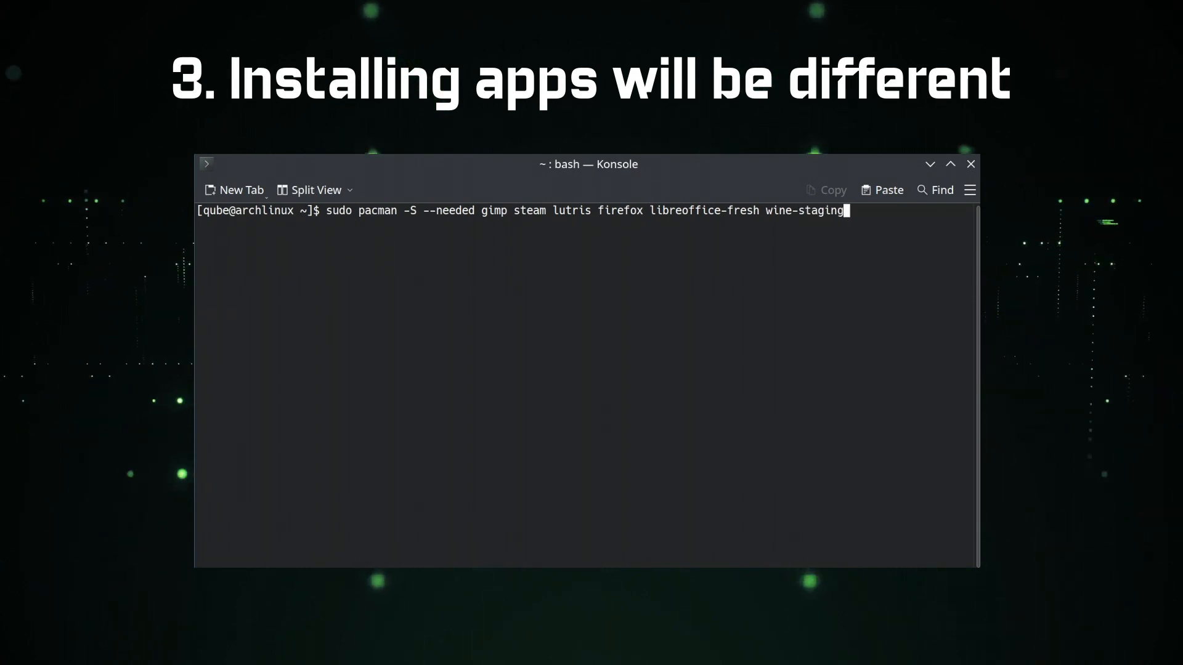
type("wine-mono wine-ge")
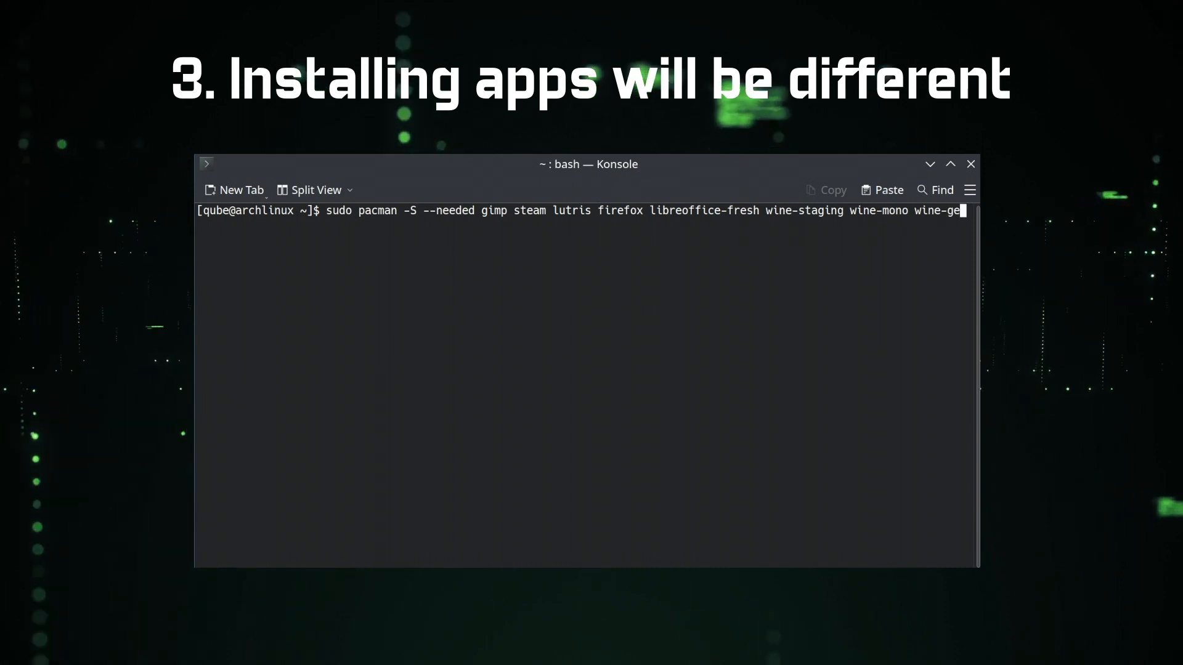
type("ko gw")
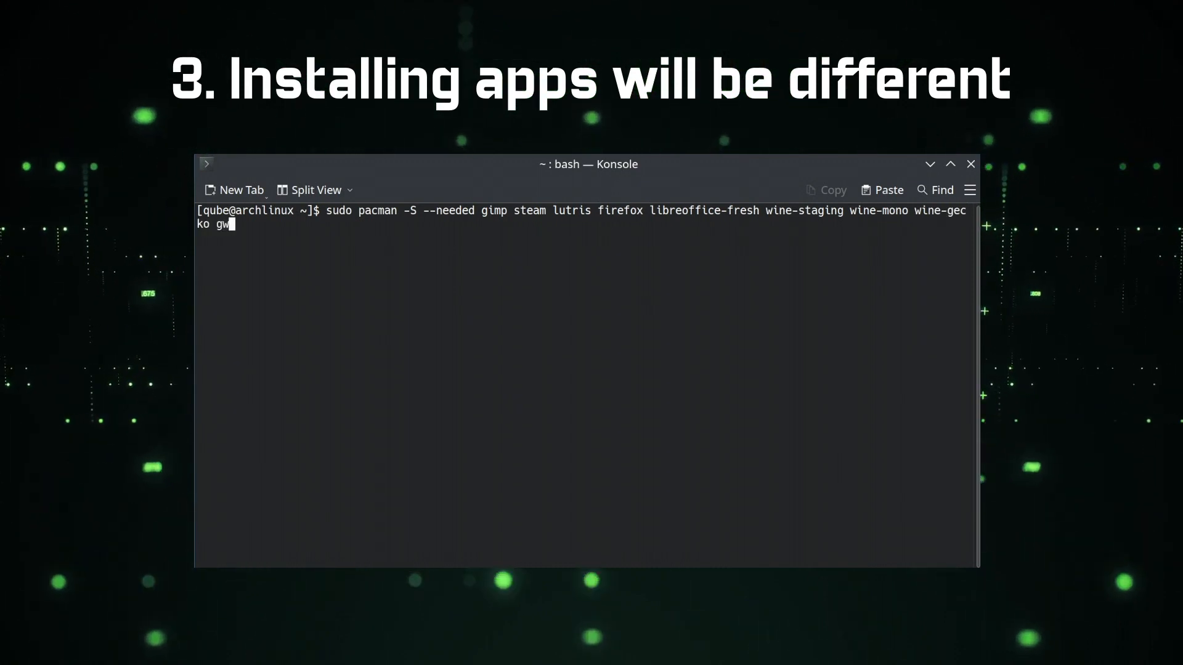
type("enview")
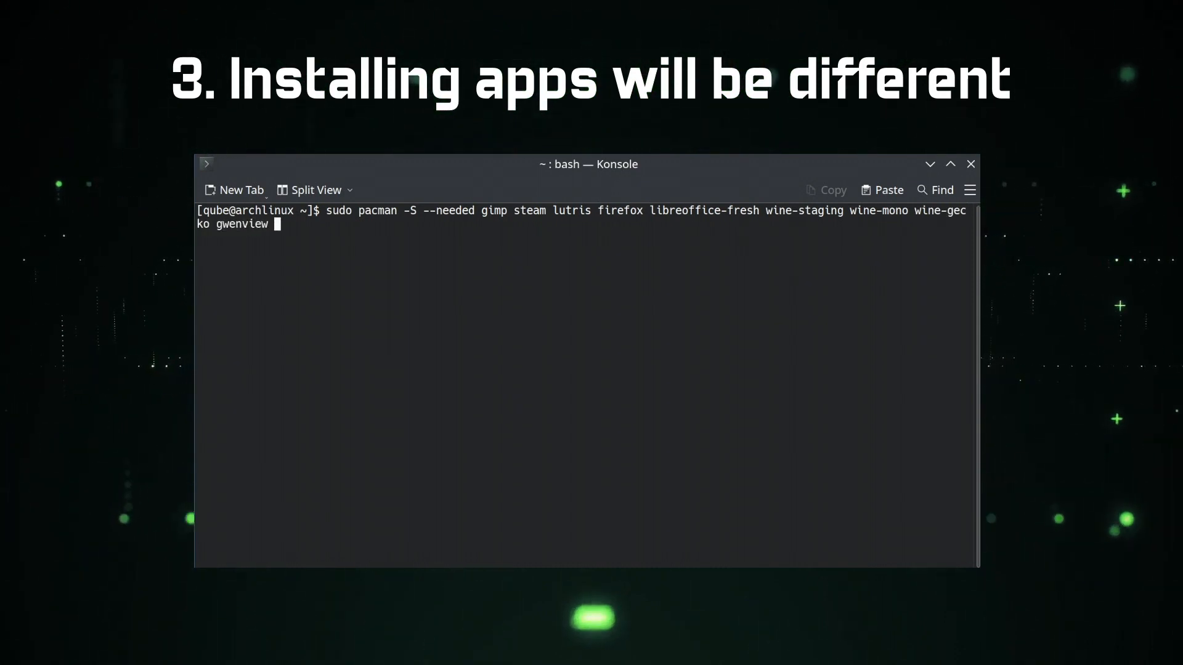
type("specta")
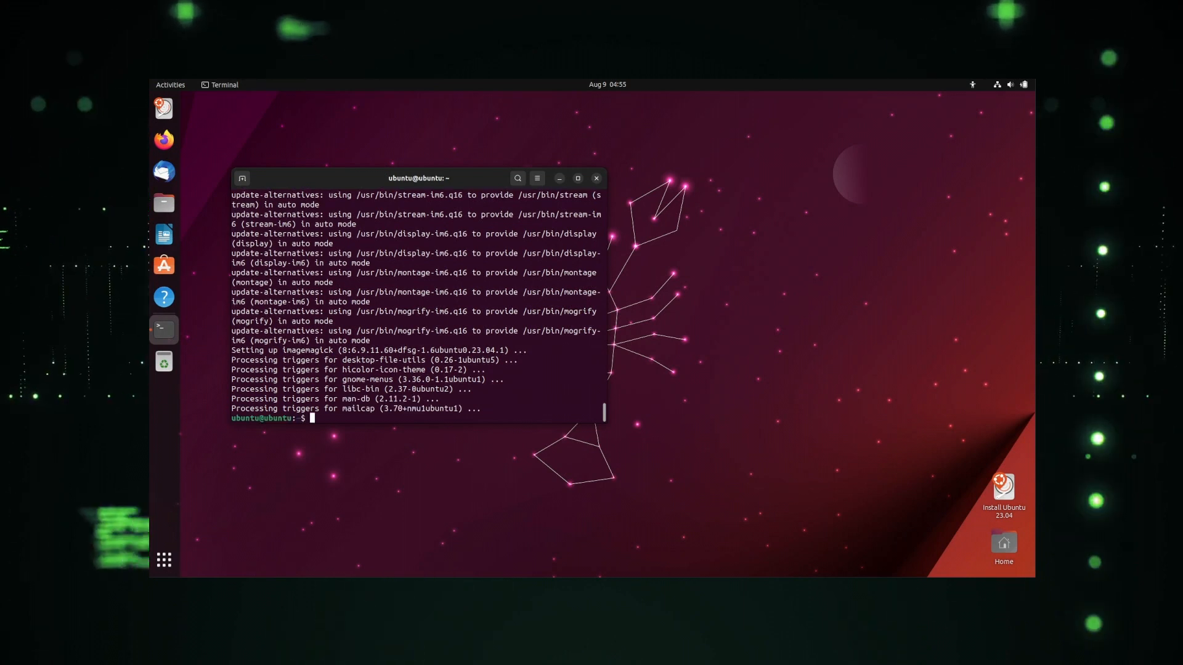
Step: Run neofetch to display the Ubuntu 23.04 system information in the terminal
type("neofe")
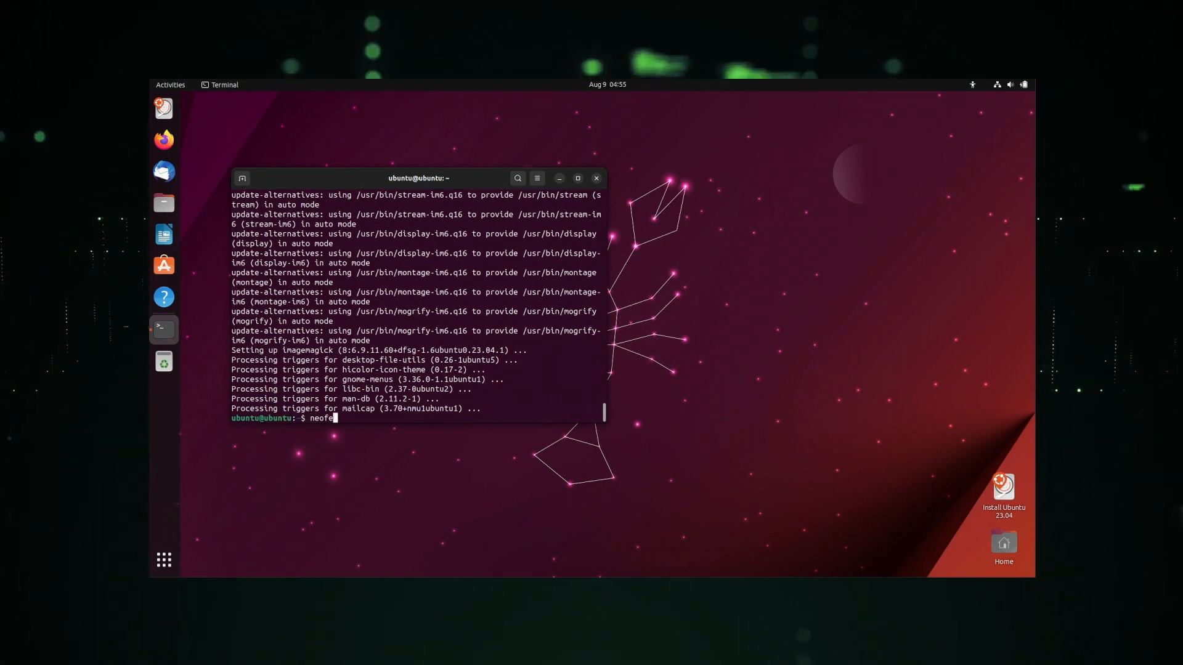
key("Return")
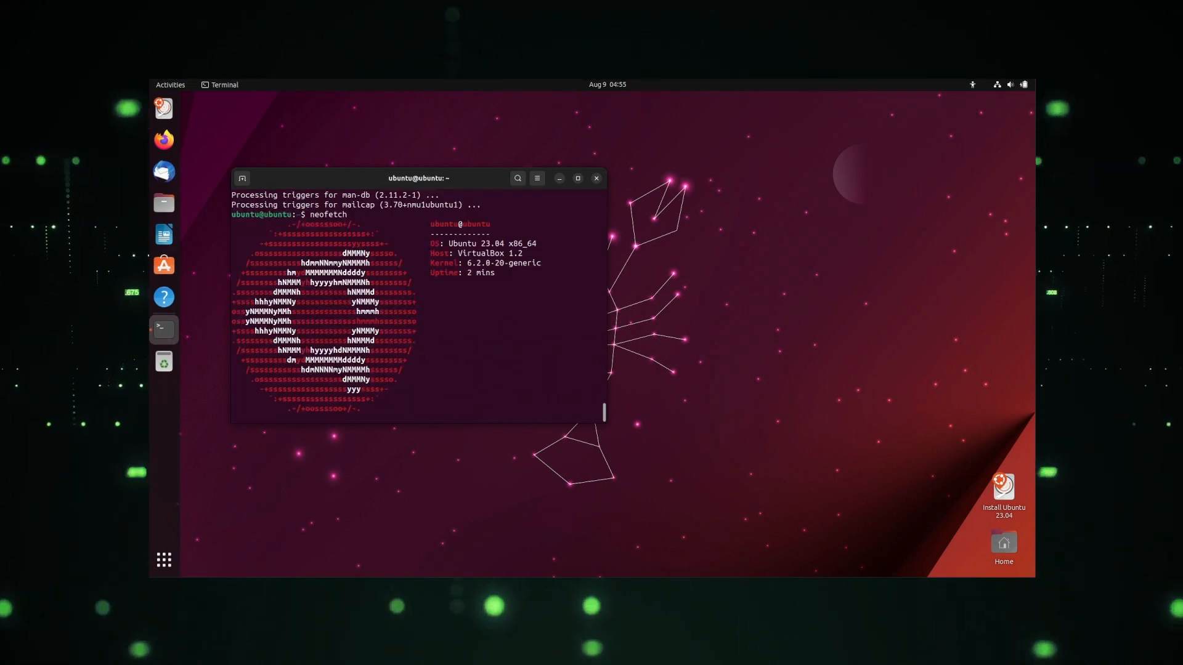
key("Return")
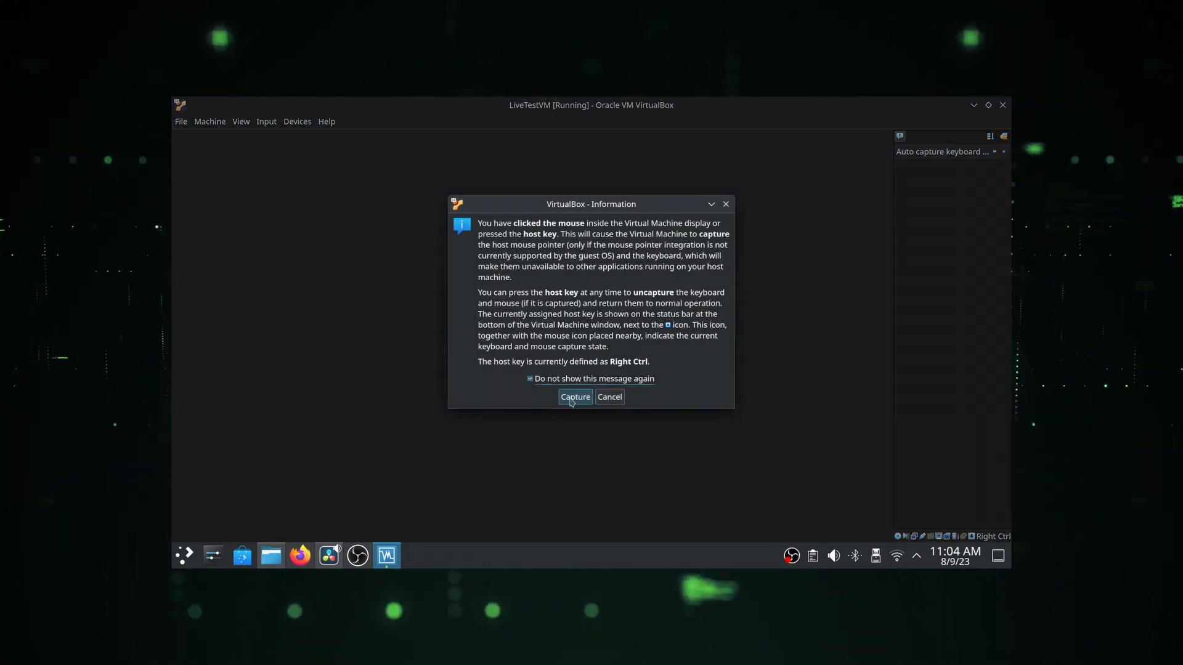
Step: Accept mouse capture in the VM and search the guest's application menu for 's' to reach System Settings
left_click(574, 397)
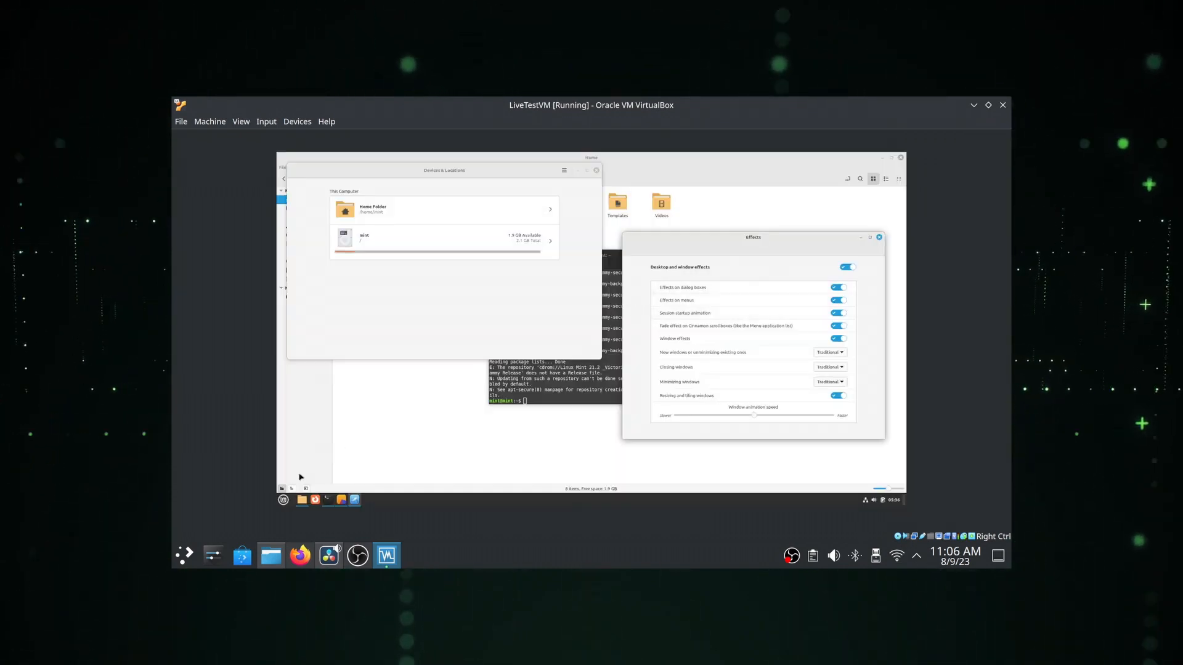
left_click(284, 499)
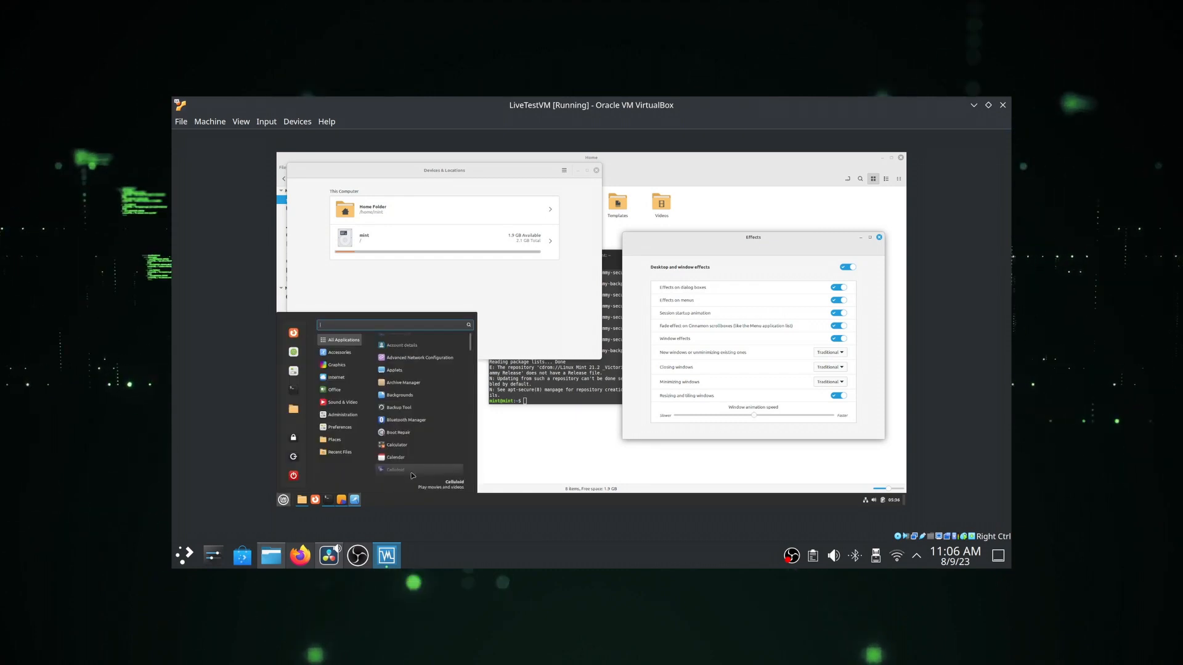
type("s")
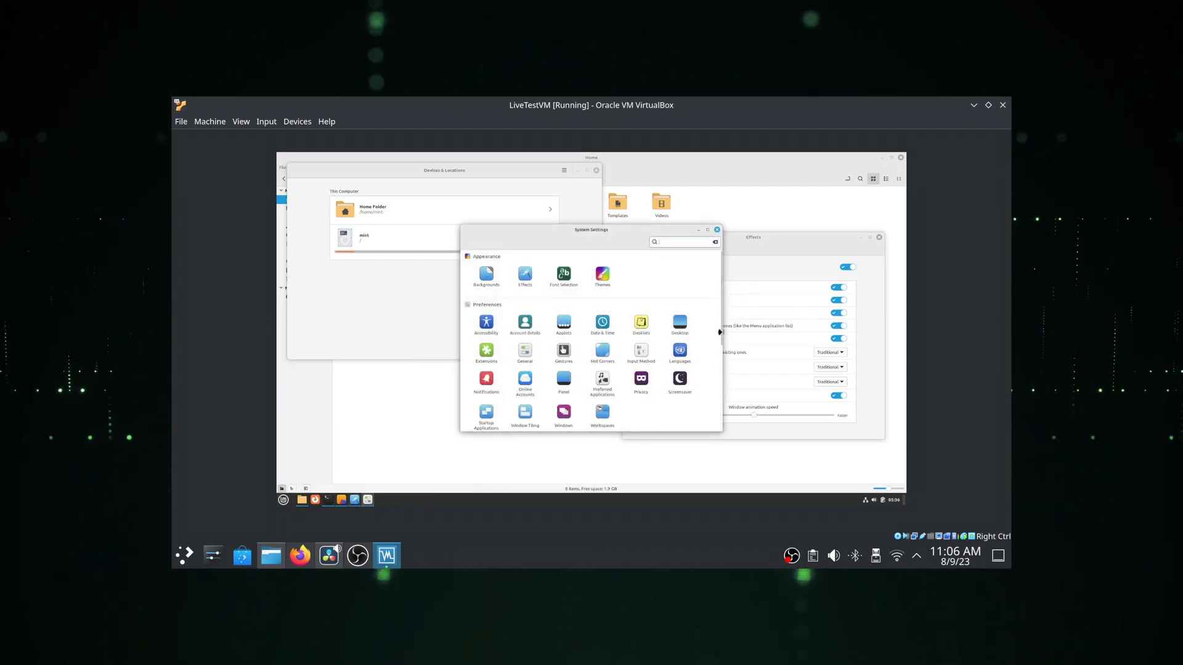
scroll("down", 3)
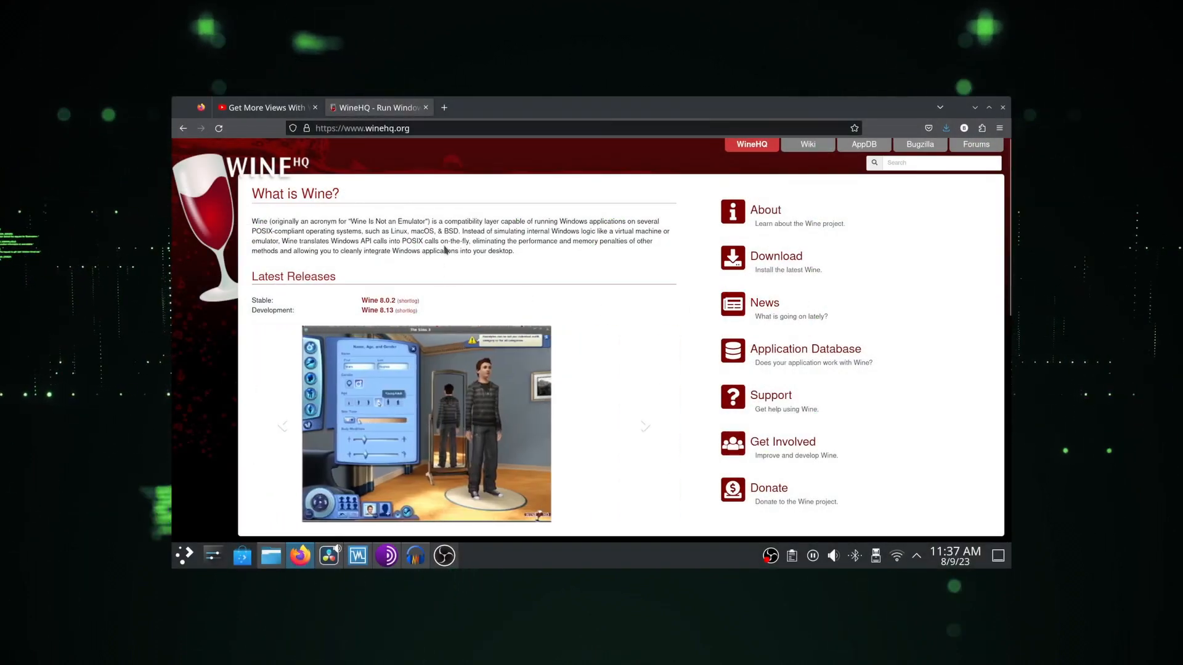
scroll("down", 3)
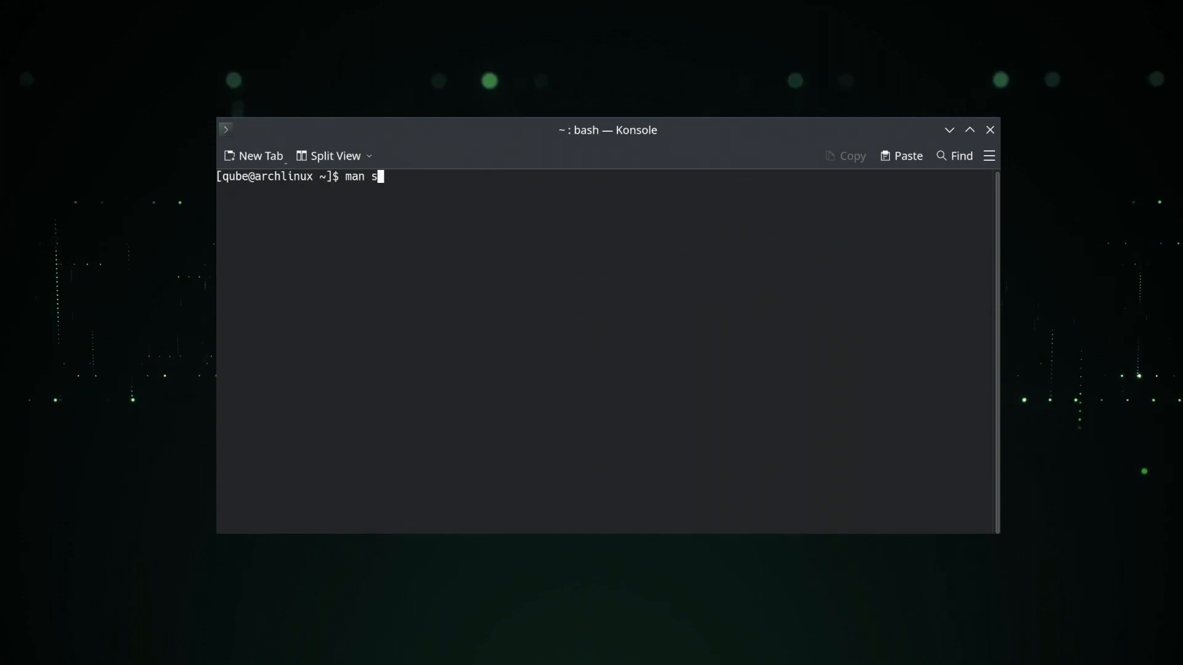
Step: Run man rm, scroll to OPTIONS and highlight the -r, --recursive description
key("Return")
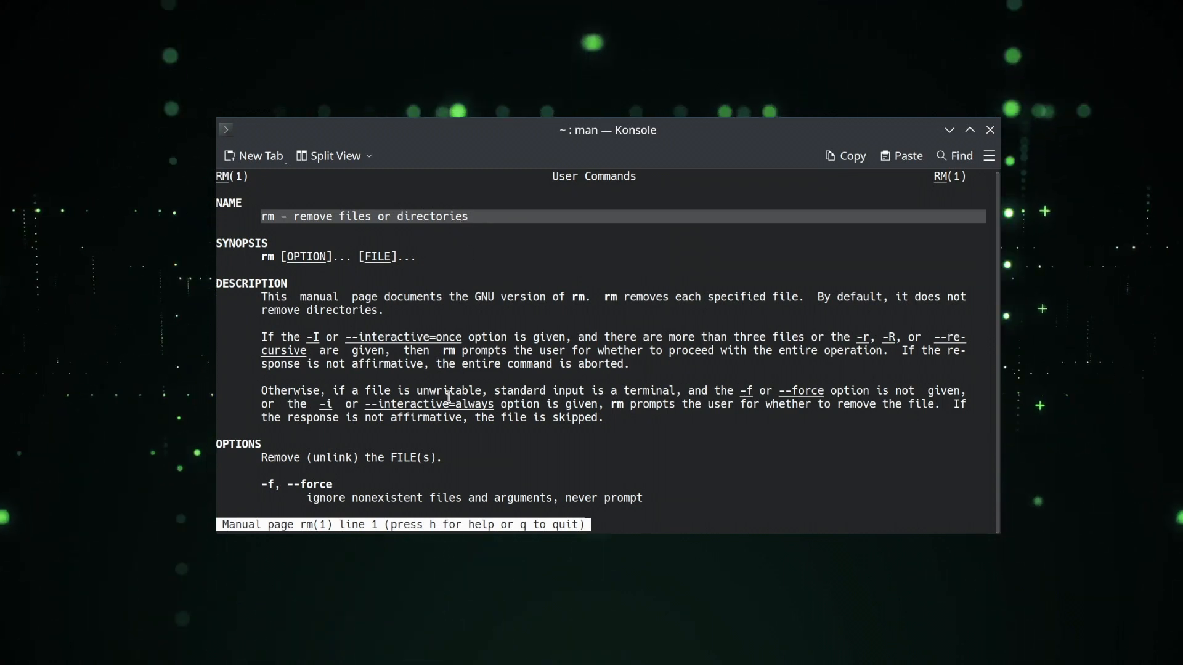
scroll("down", 3)
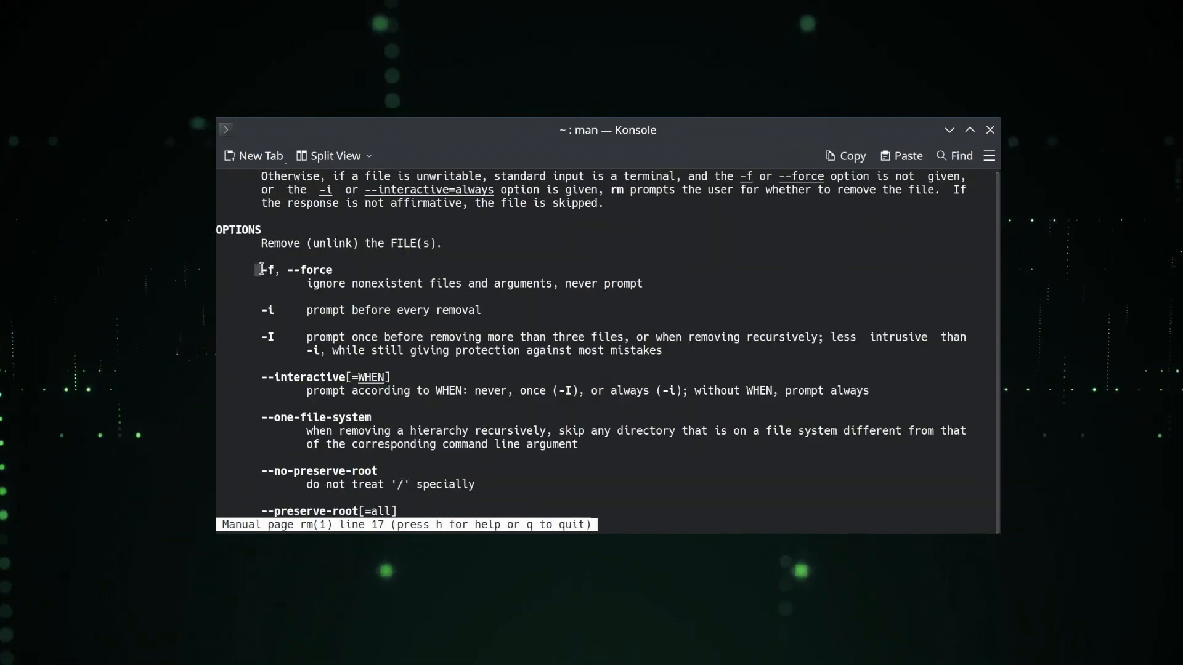
scroll("down", 3)
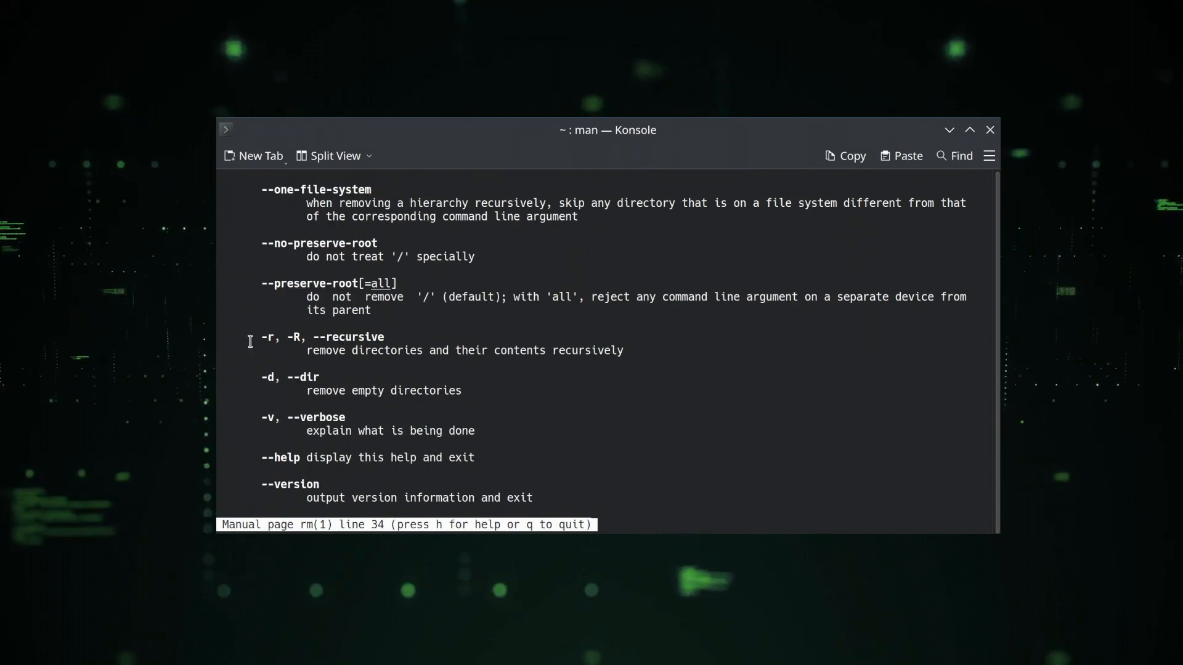
left_click_drag(307, 350, 544, 350)
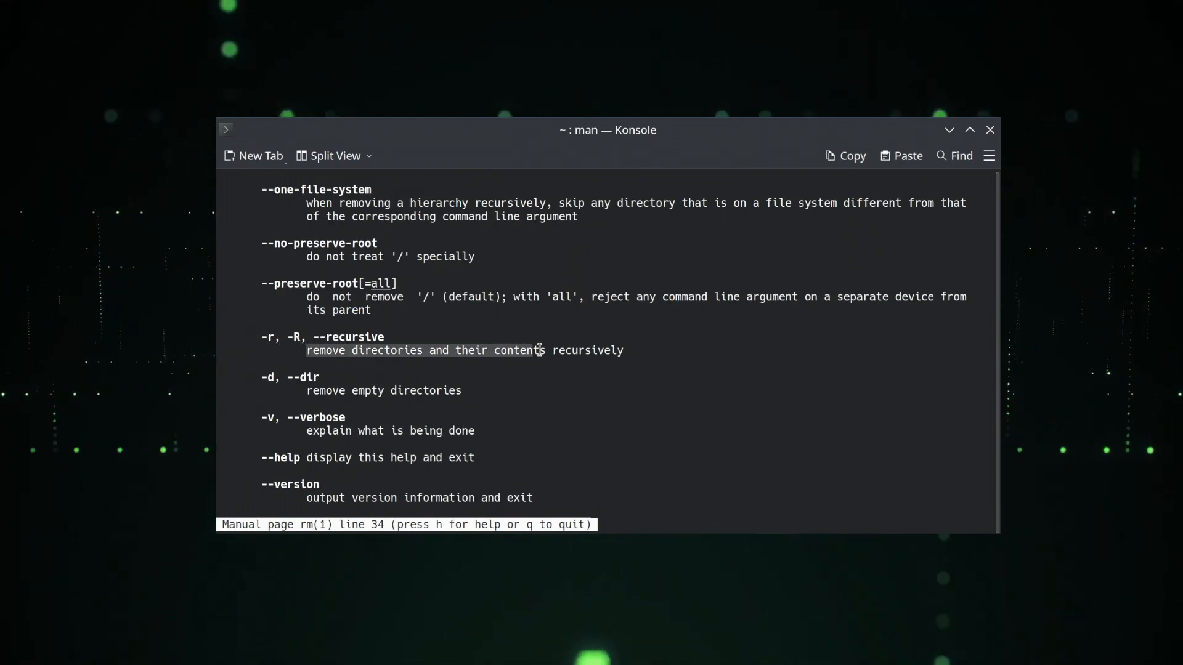